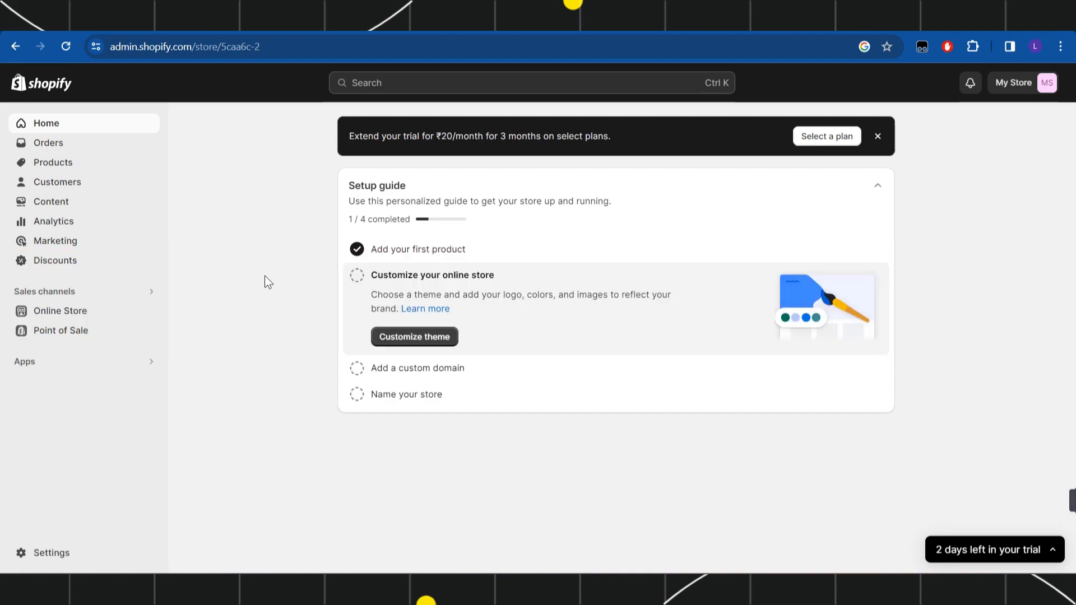
mouse_move(268, 325)
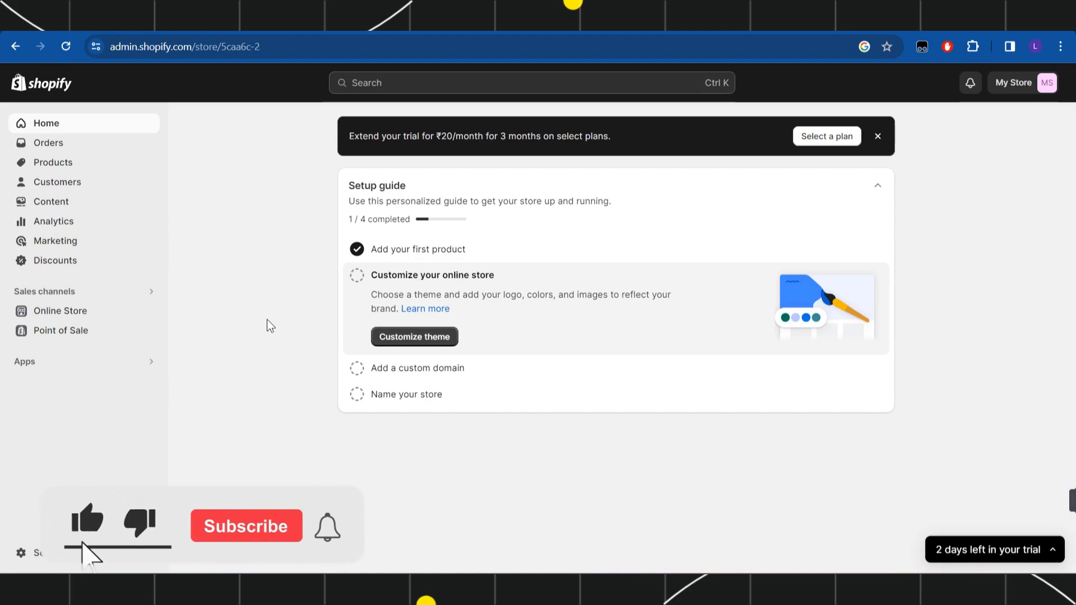
Step: View the store's live storefront from the Shopify admin
click(246, 527)
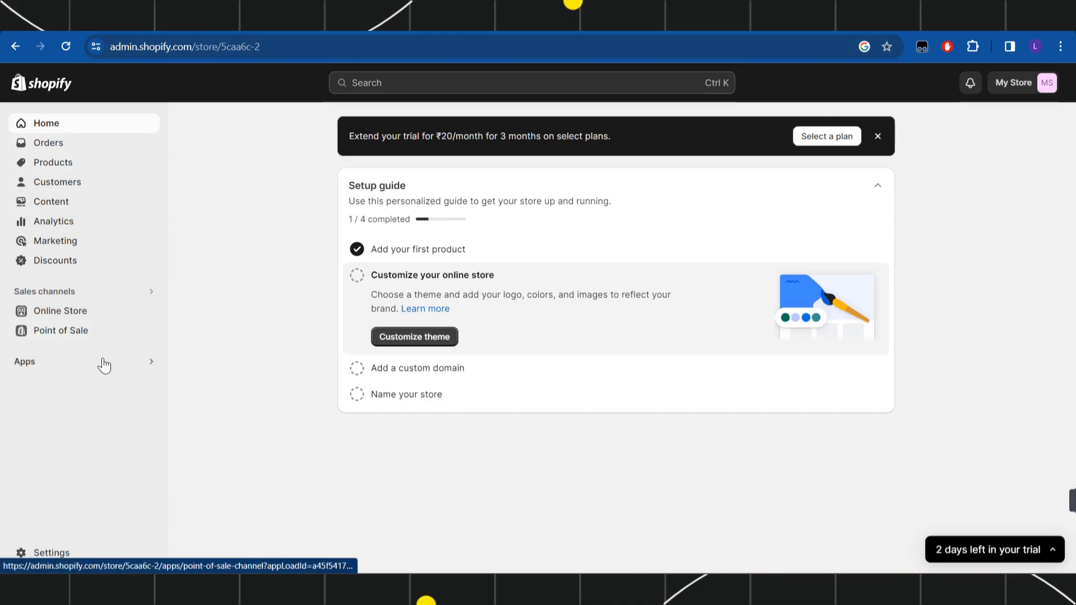
mouse_move(170, 319)
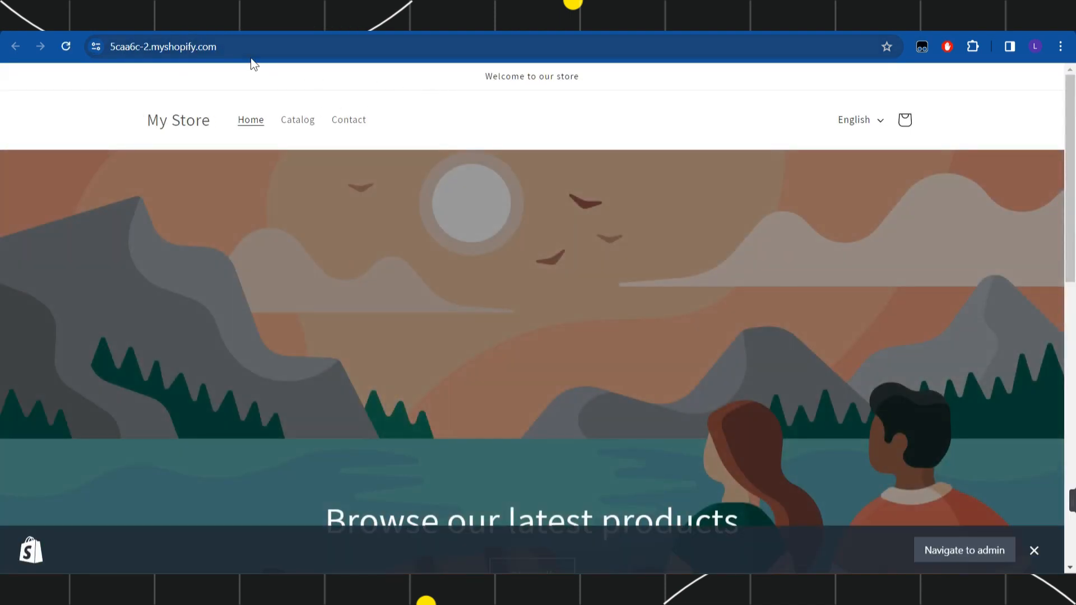
Step: Scroll the storefront home page down to the Featured products section with the flask item
click(165, 46)
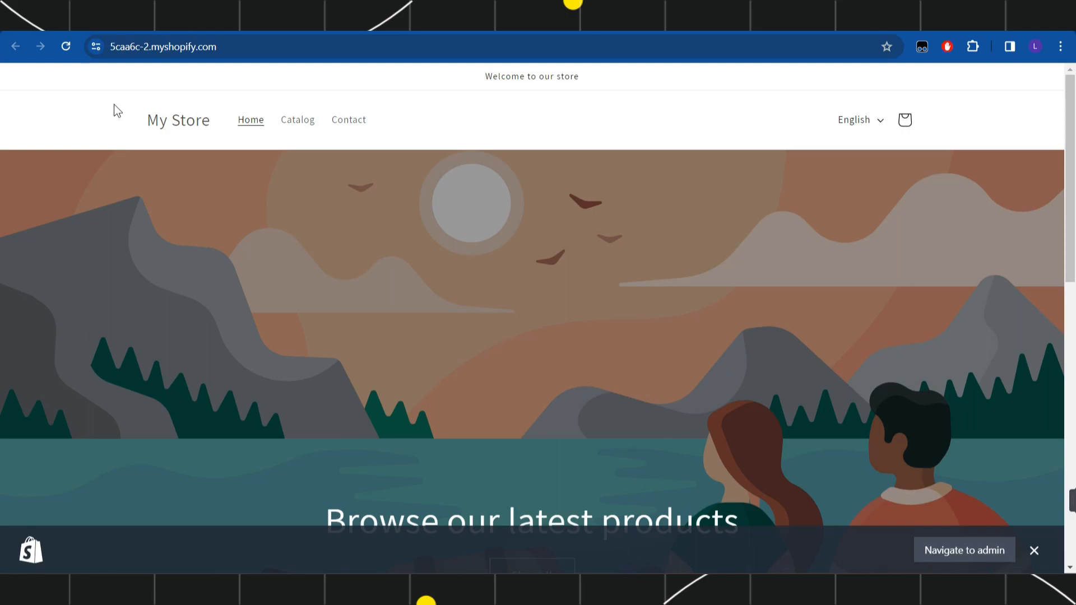
scroll(down, 3)
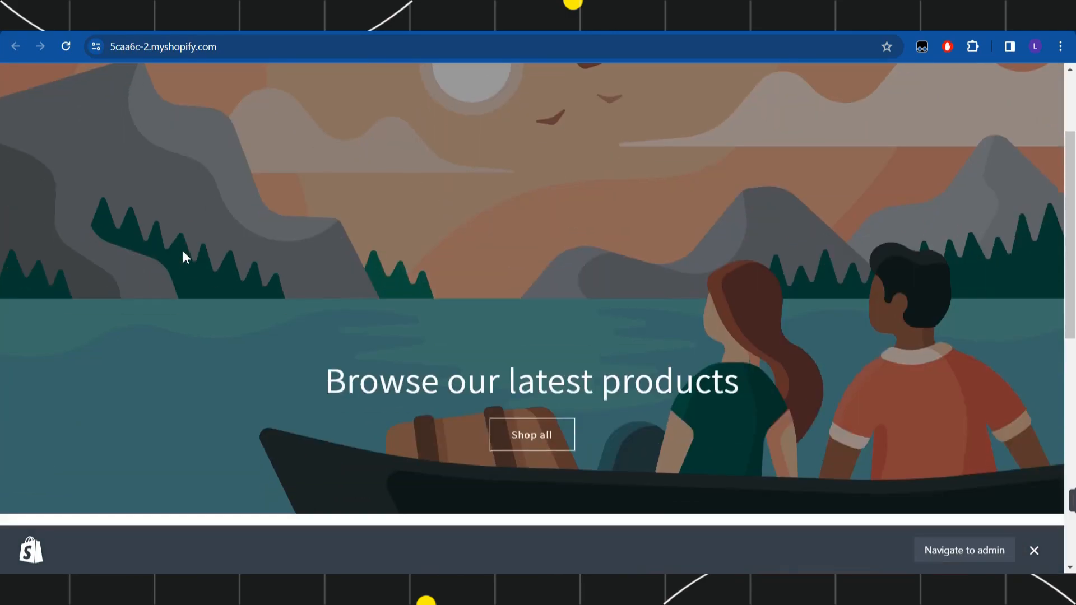
scroll(down, 3)
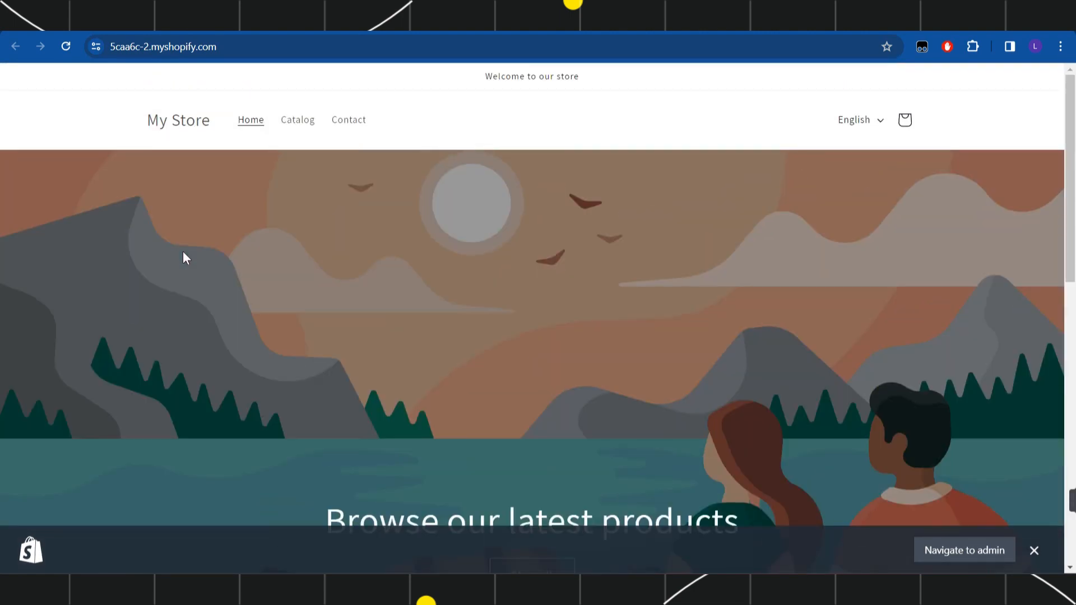
scroll(down, 3)
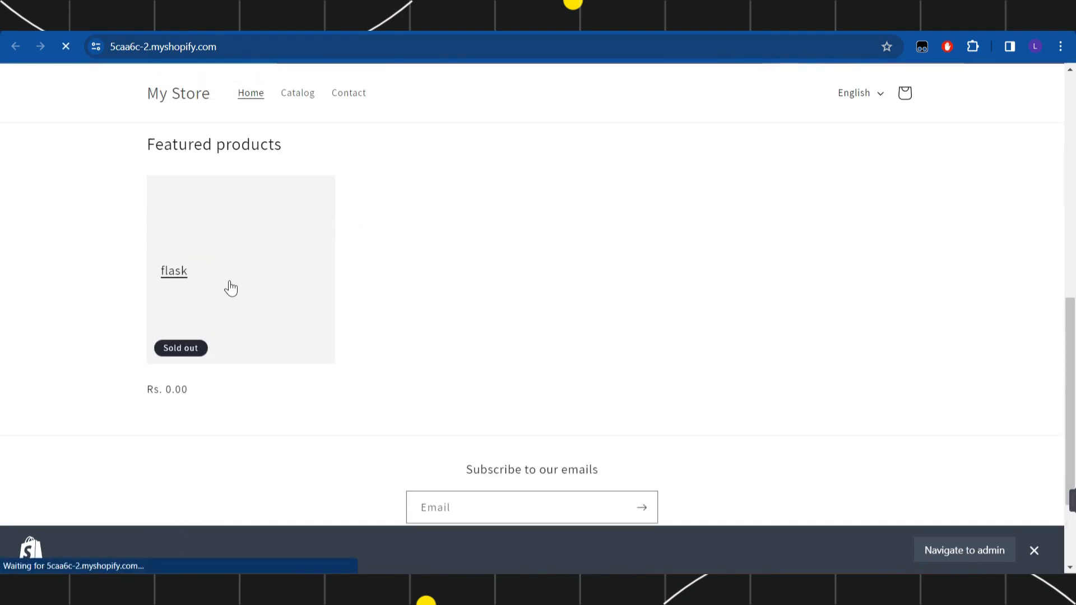
Step: Open the flask product page, which leads to the 404 demonstration at /products/flas
click(174, 272)
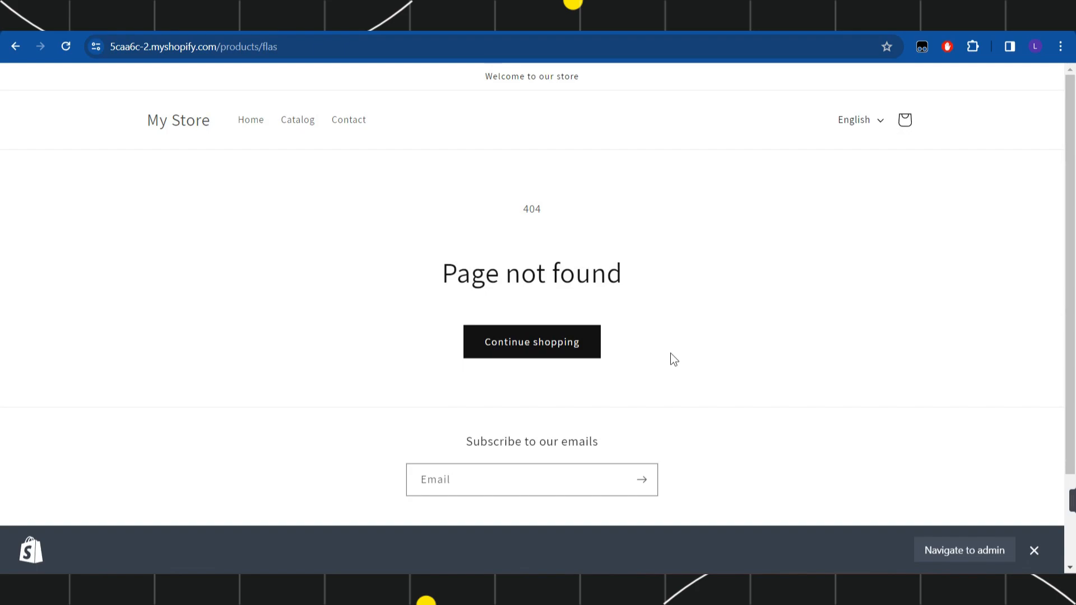
mouse_move(280, 394)
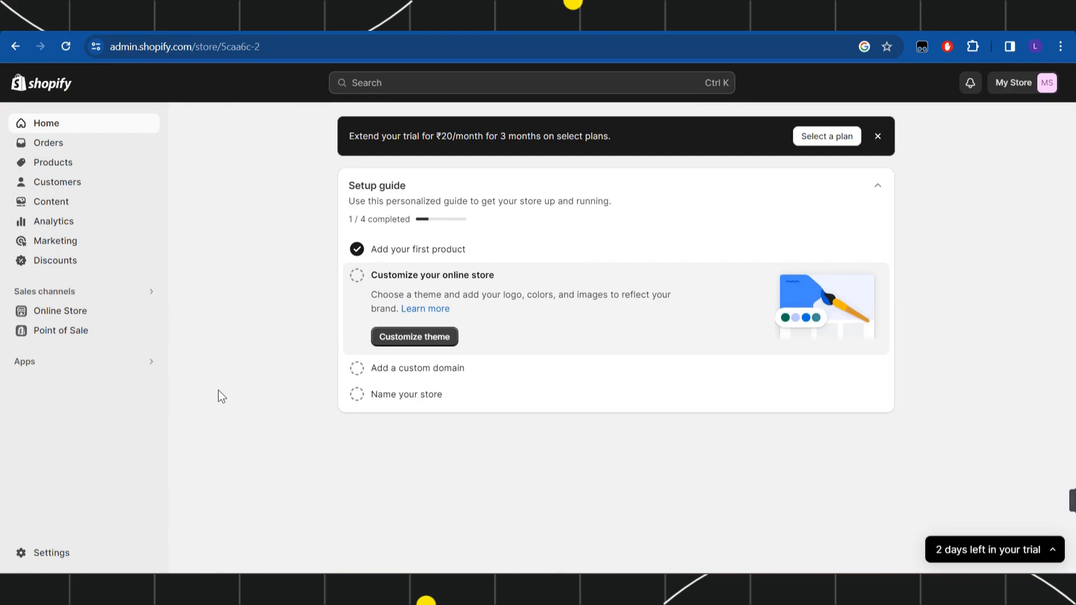
mouse_move(241, 163)
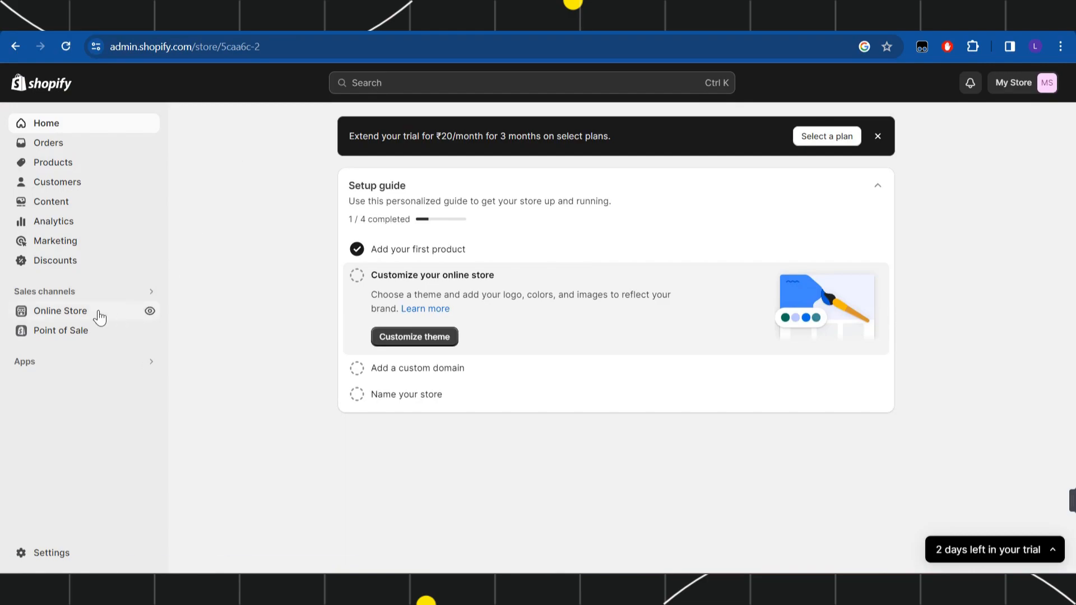
Step: Go to Online Store > Navigation to see the Footer and Main menus
click(61, 311)
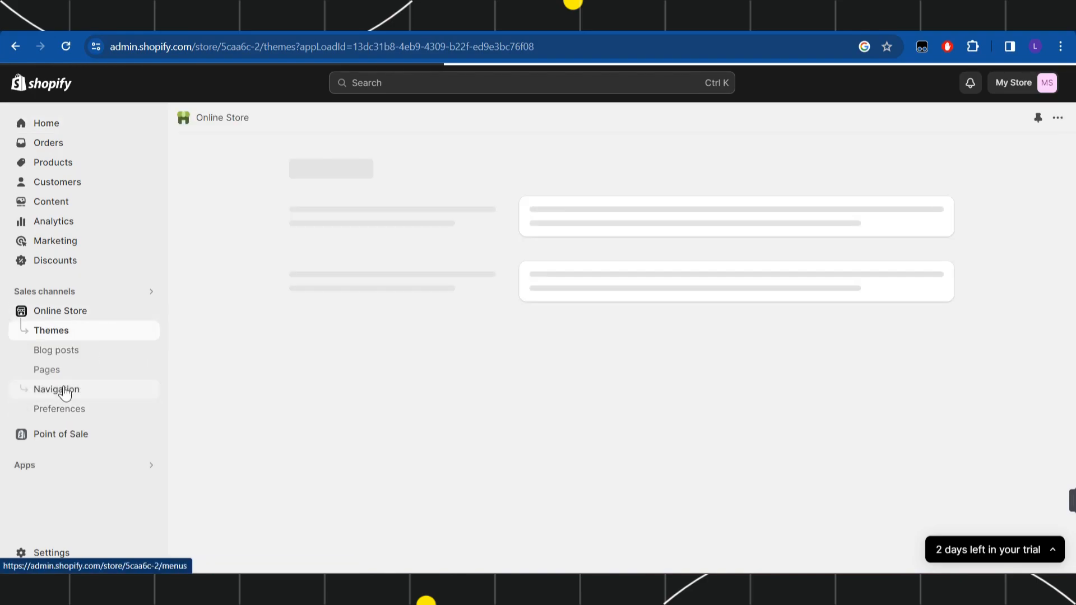
click(56, 389)
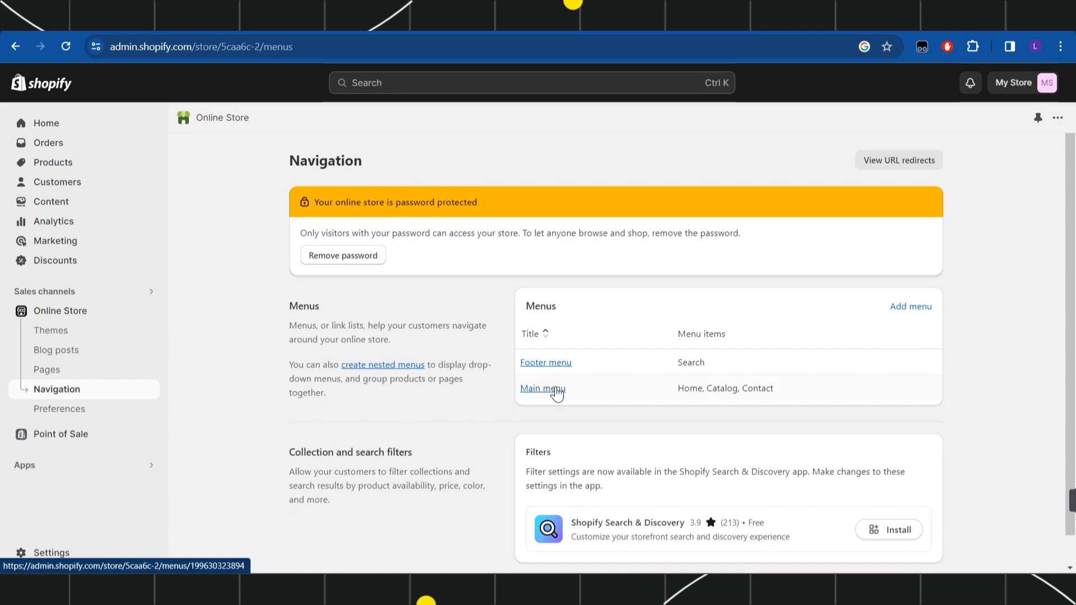
click(542, 388)
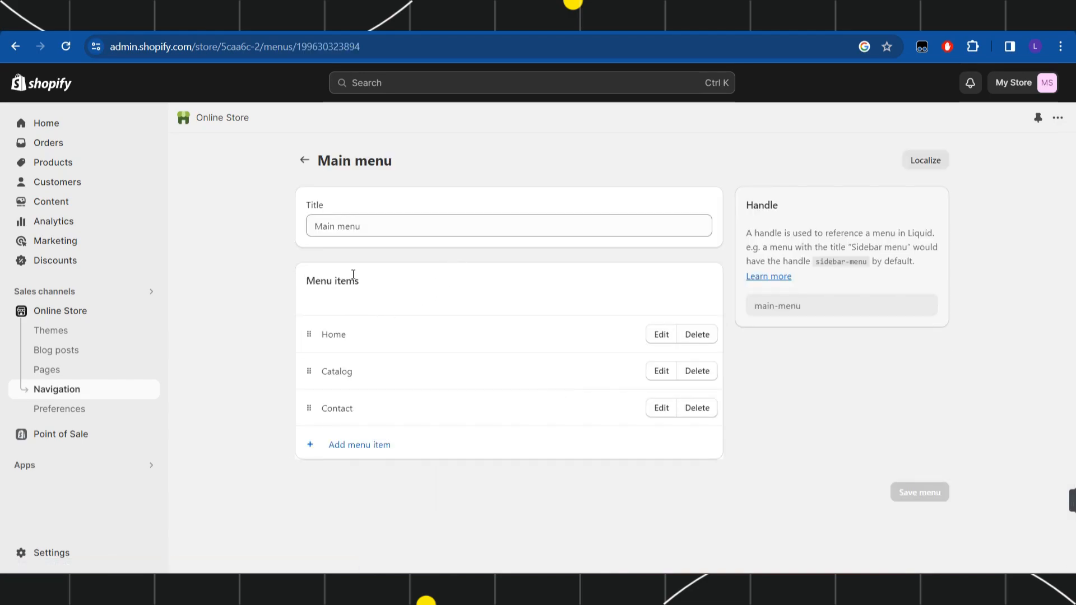
mouse_move(421, 286)
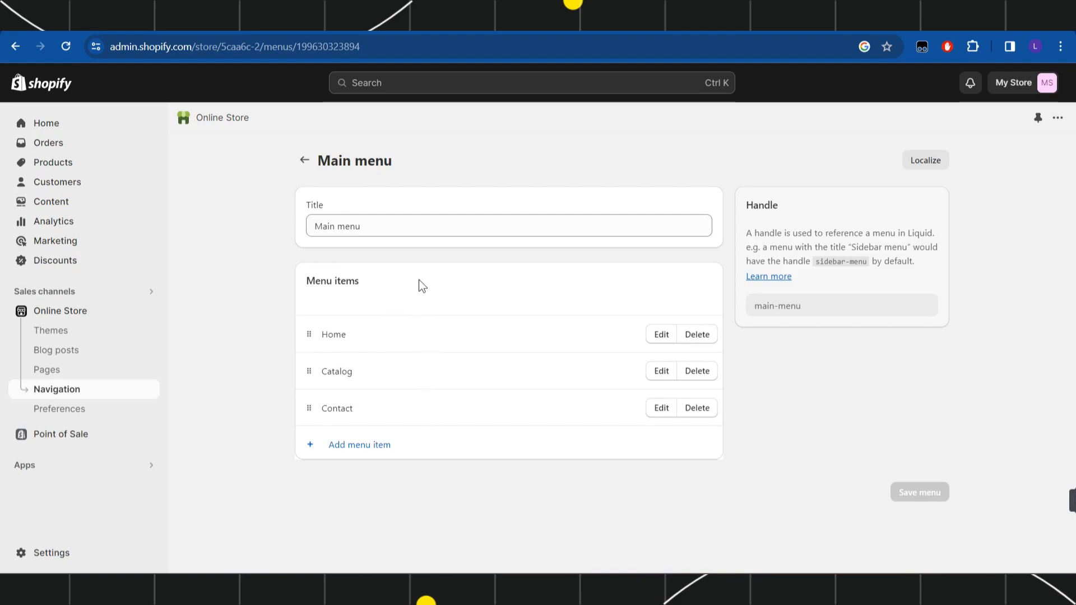
mouse_move(508, 282)
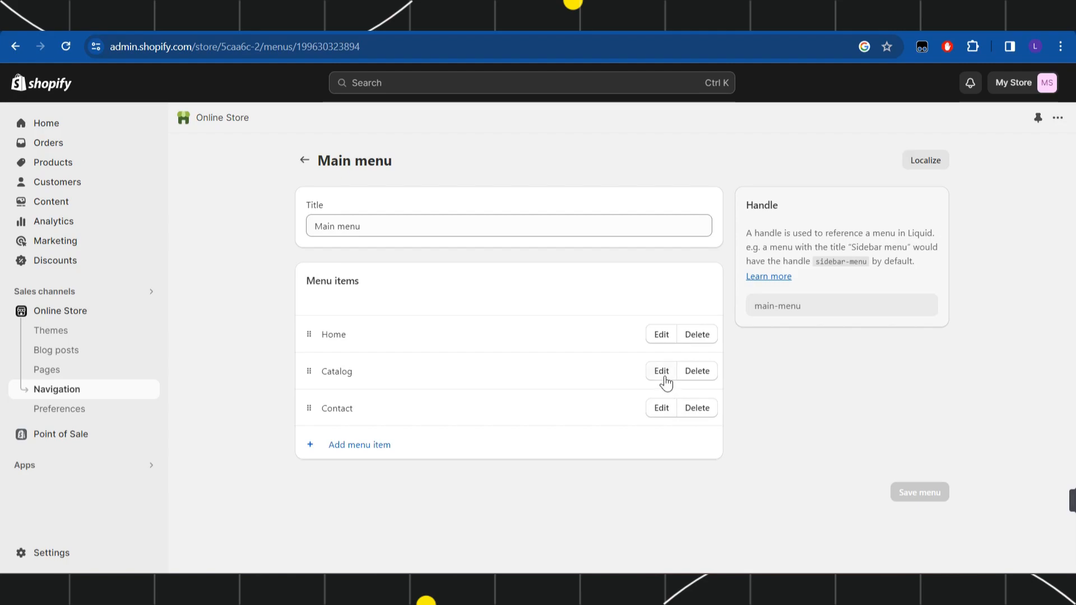
mouse_move(664, 379)
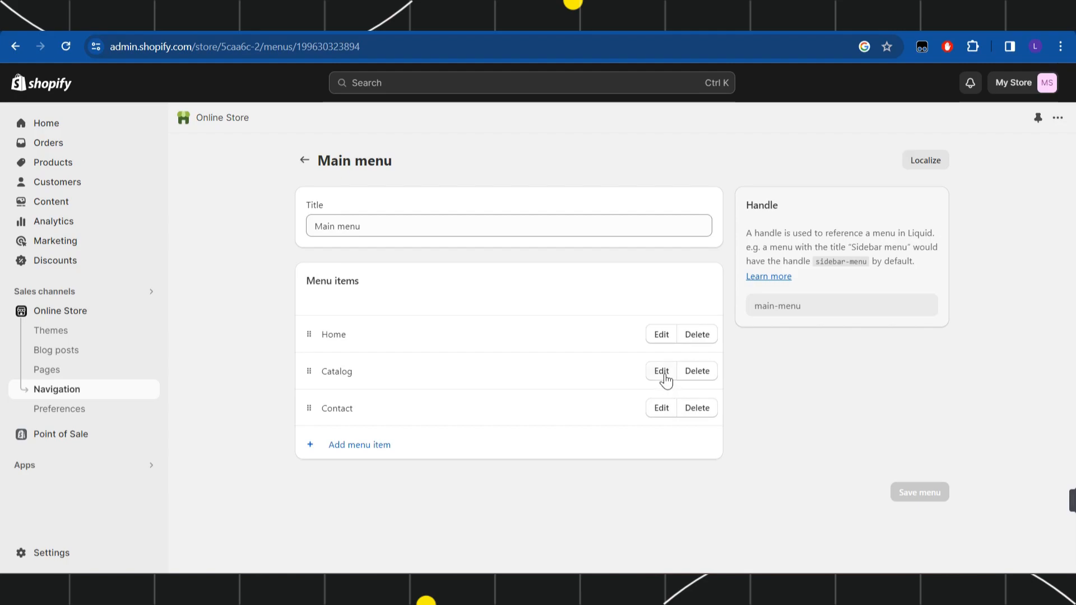
click(661, 371)
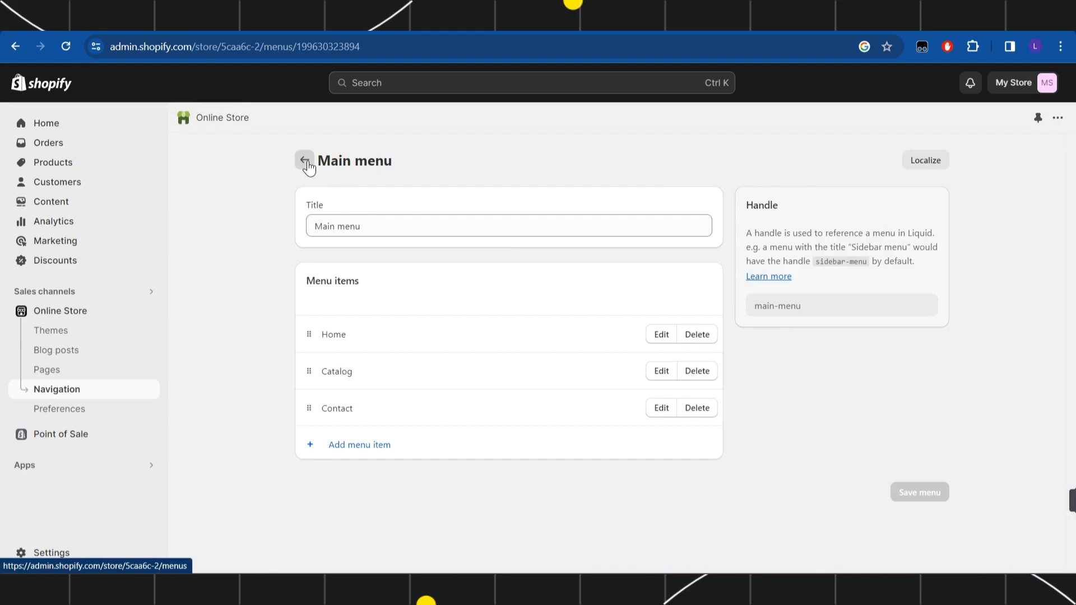
click(303, 160)
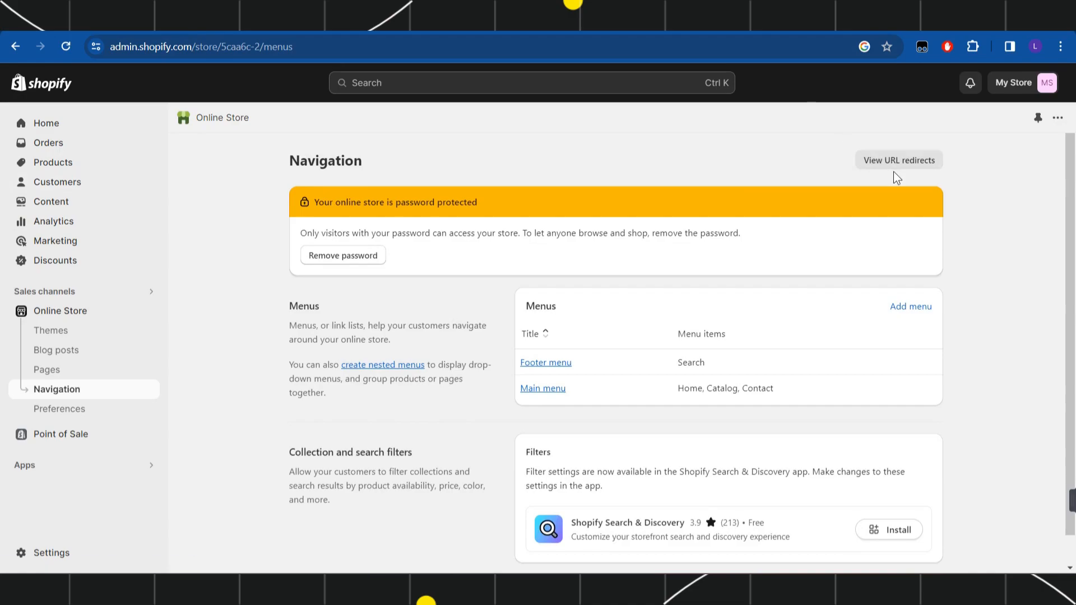
mouse_move(898, 160)
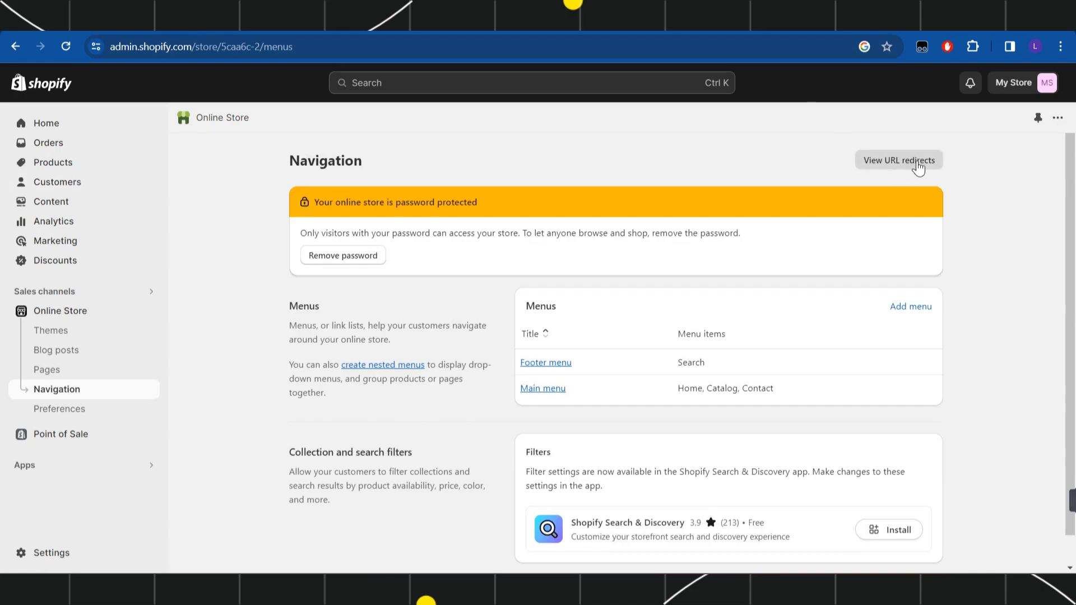
Step: Start a new URL redirect from the URL redirects list and grab the broken /products/flas address
click(899, 159)
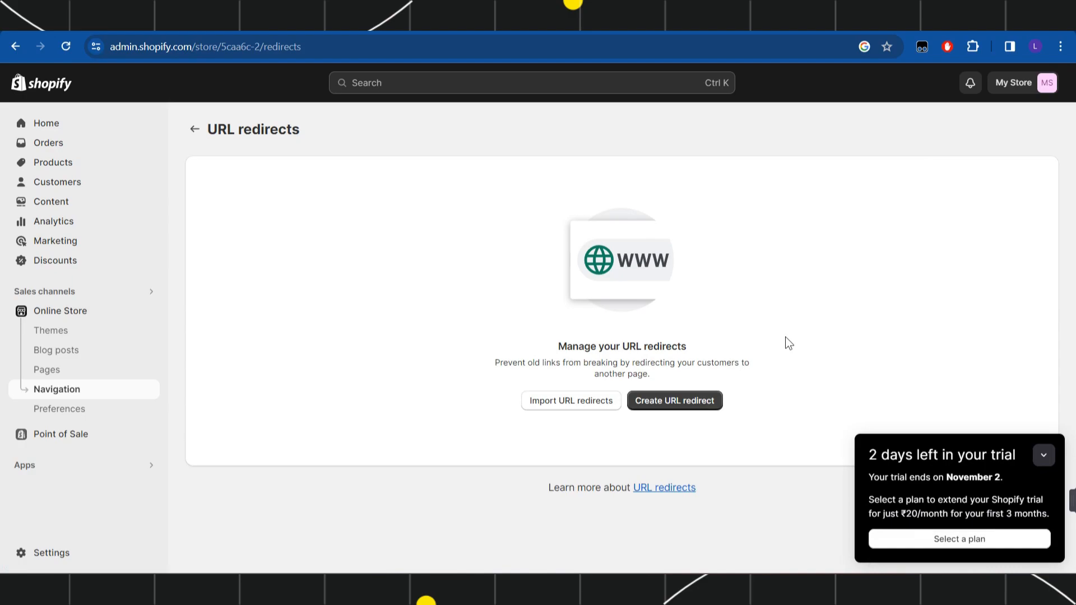
mouse_move(675, 401)
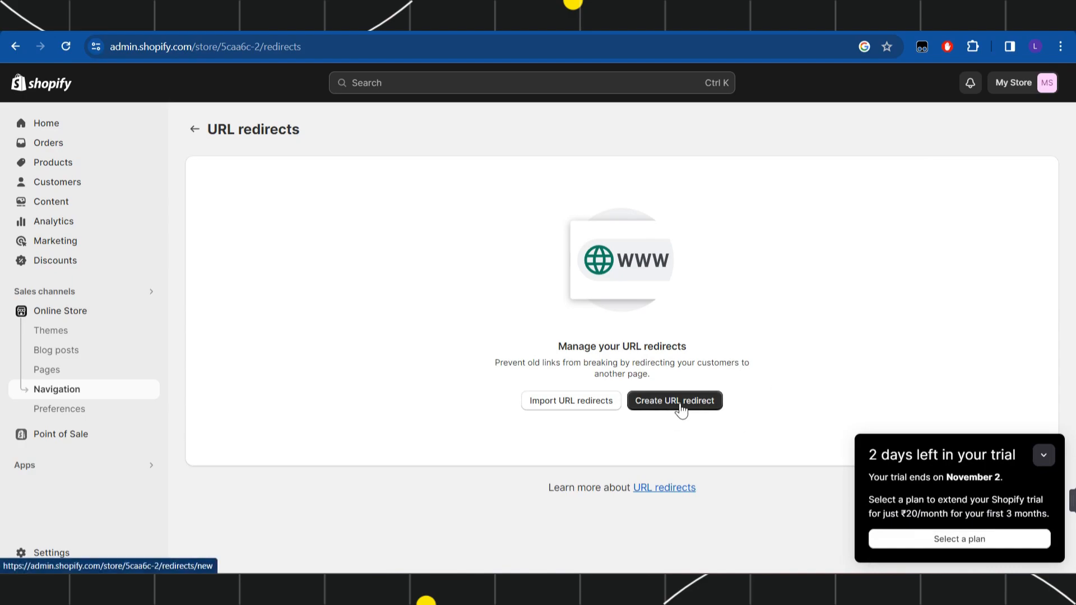
click(674, 400)
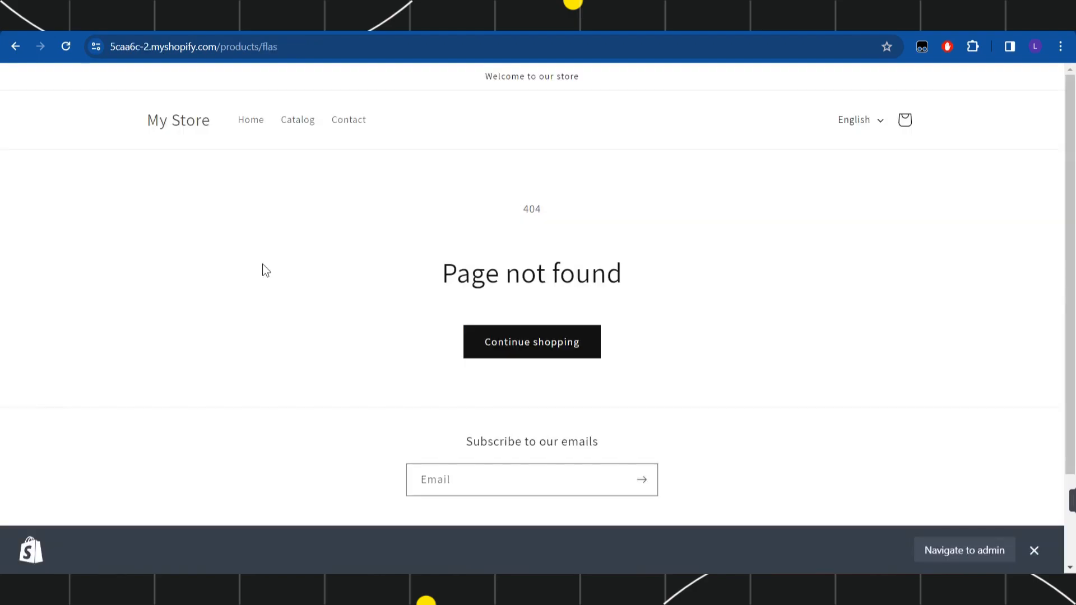
mouse_move(504, 297)
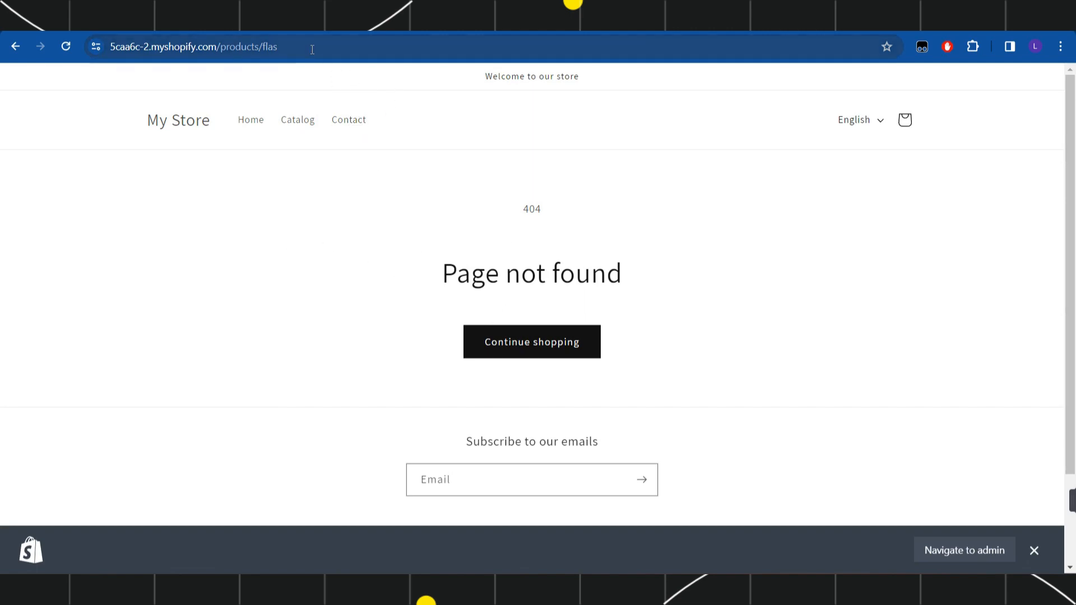
click(964, 550)
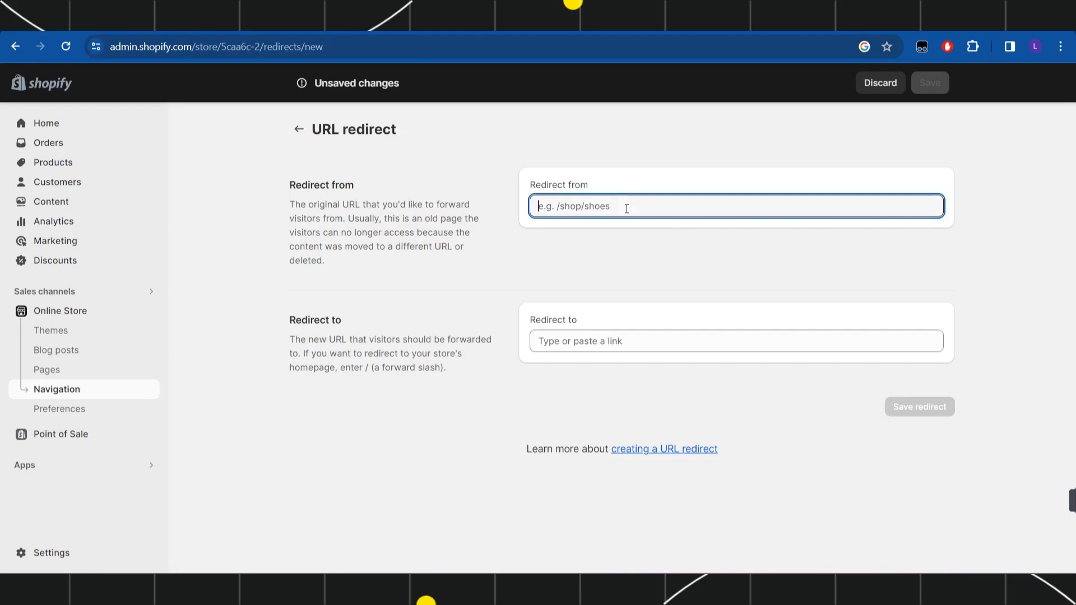
Step: Redirect from .../products/flas to .../products/flask and save the redirect
text(https://5caa6c-2.myshopify.com/products/flas)
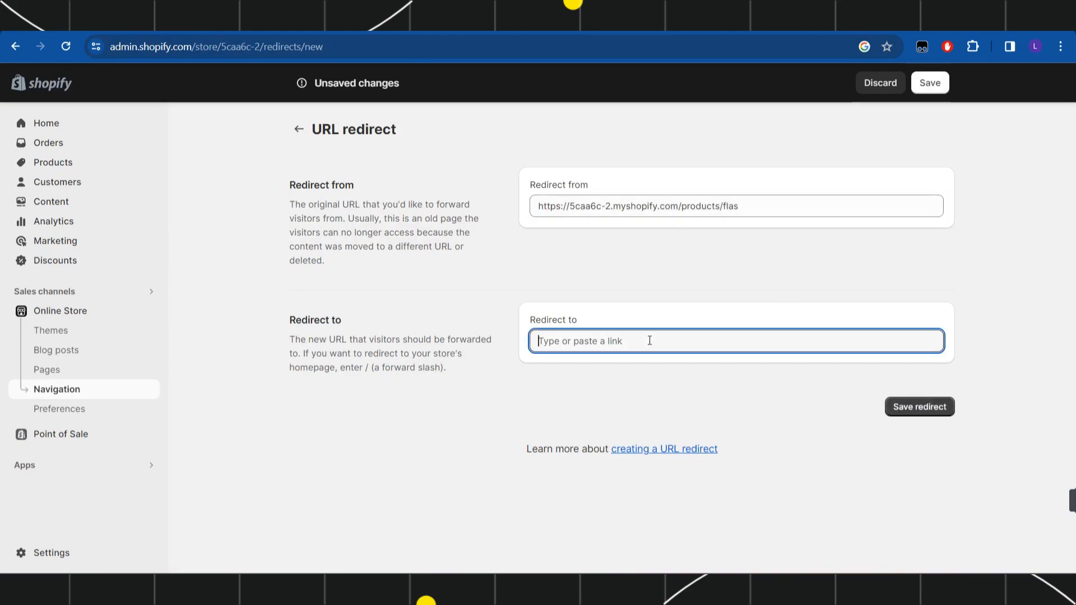
text(https://5caa6c-2.myshopify.com/products/flas)
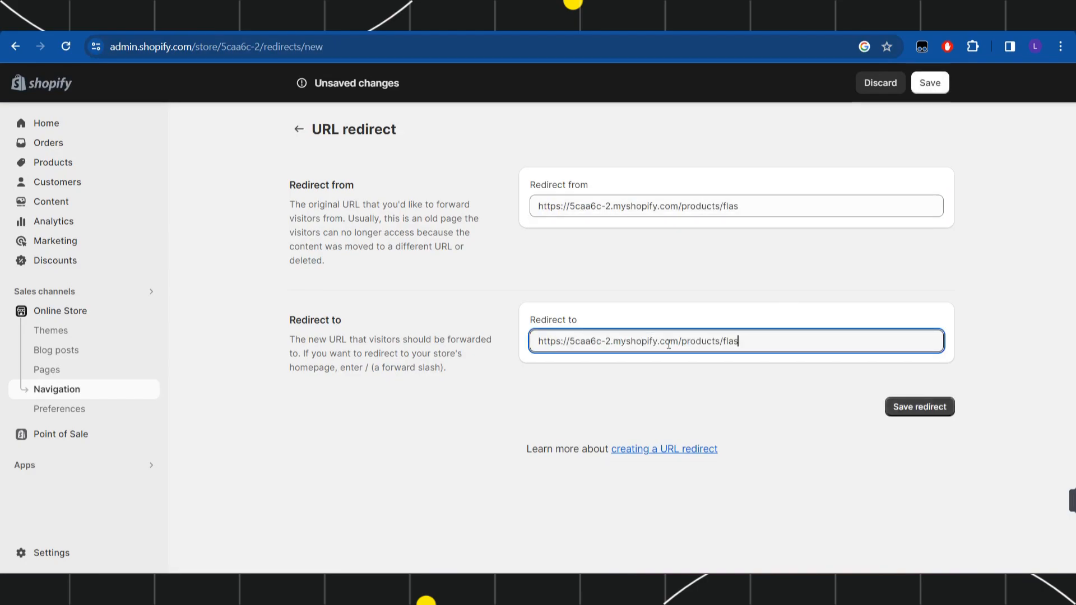
text(k)
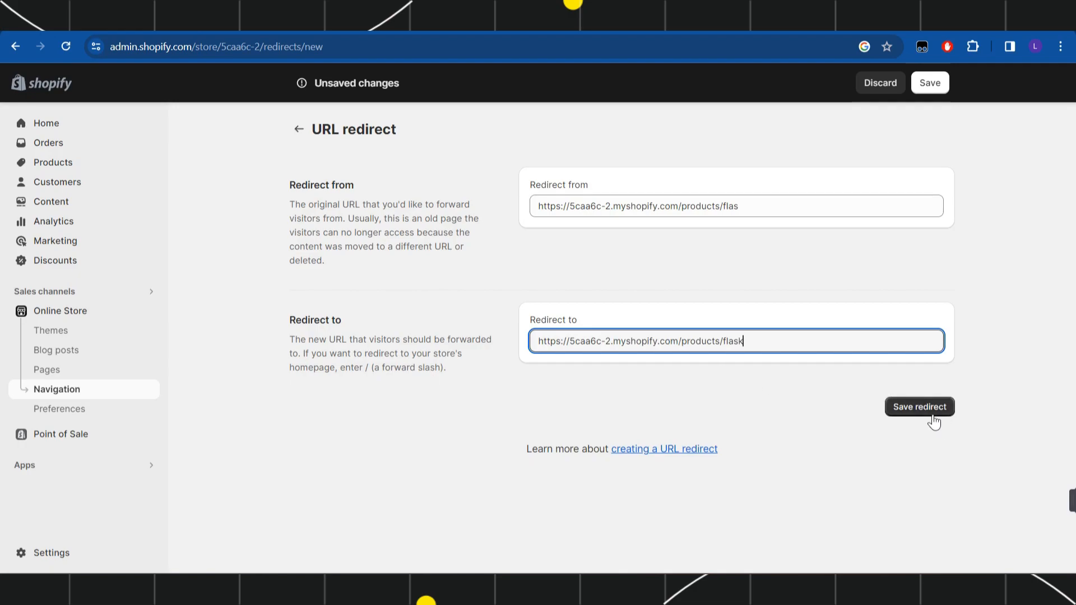
mouse_move(651, 229)
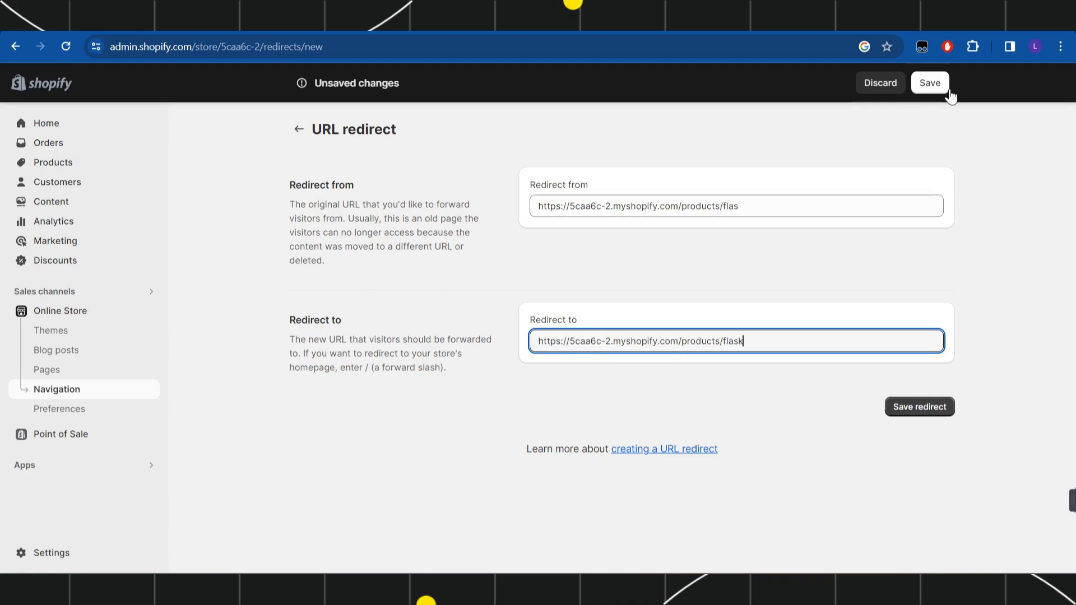
click(931, 82)
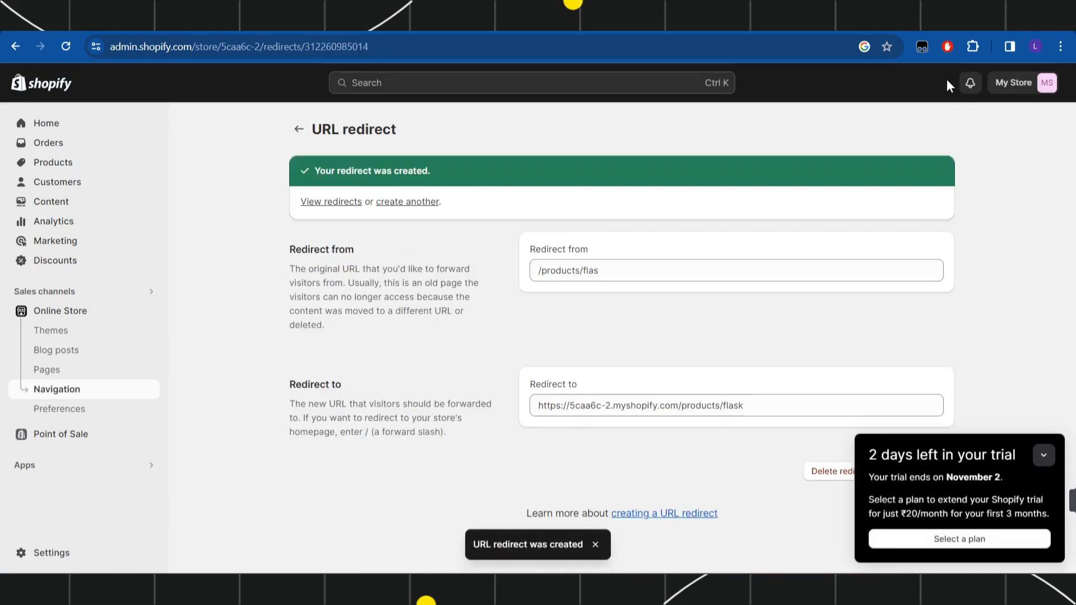
click(1043, 455)
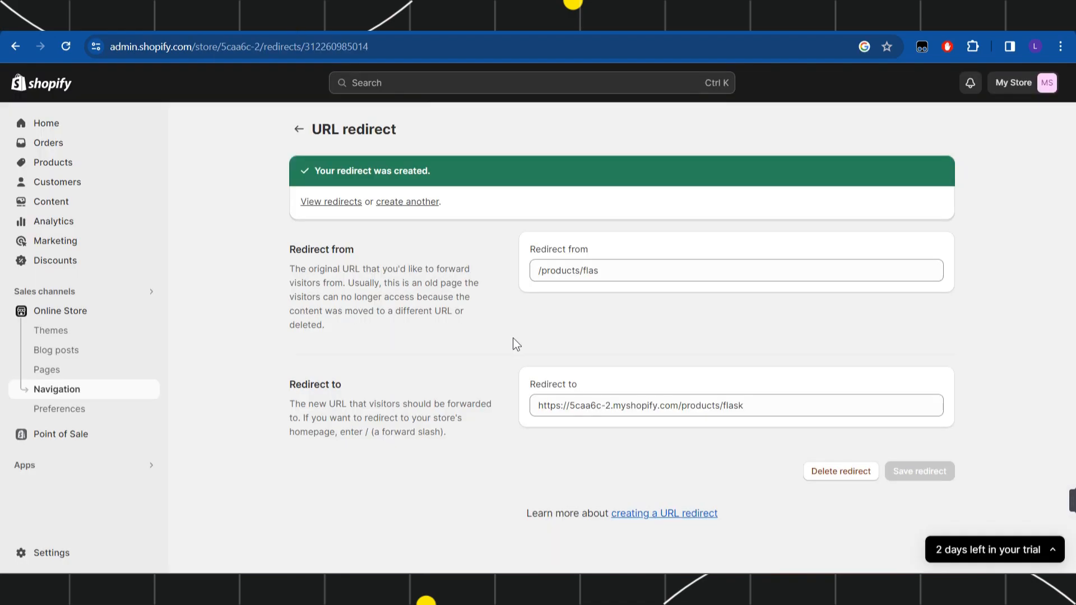